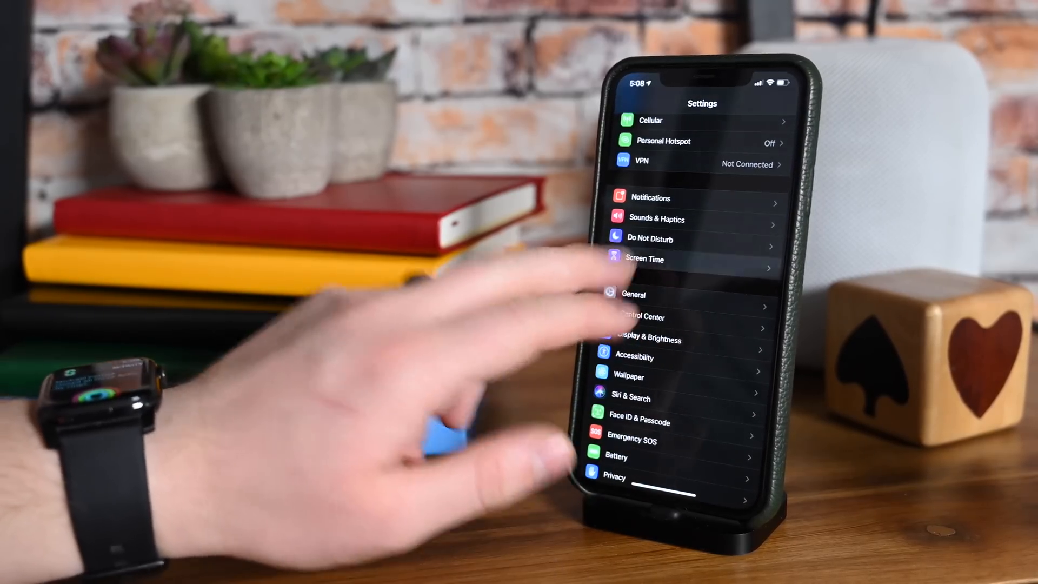
- Set Screen Time's downtime communication limit, trying Specific Contacts, then back to Everyone
left_click(645, 259)
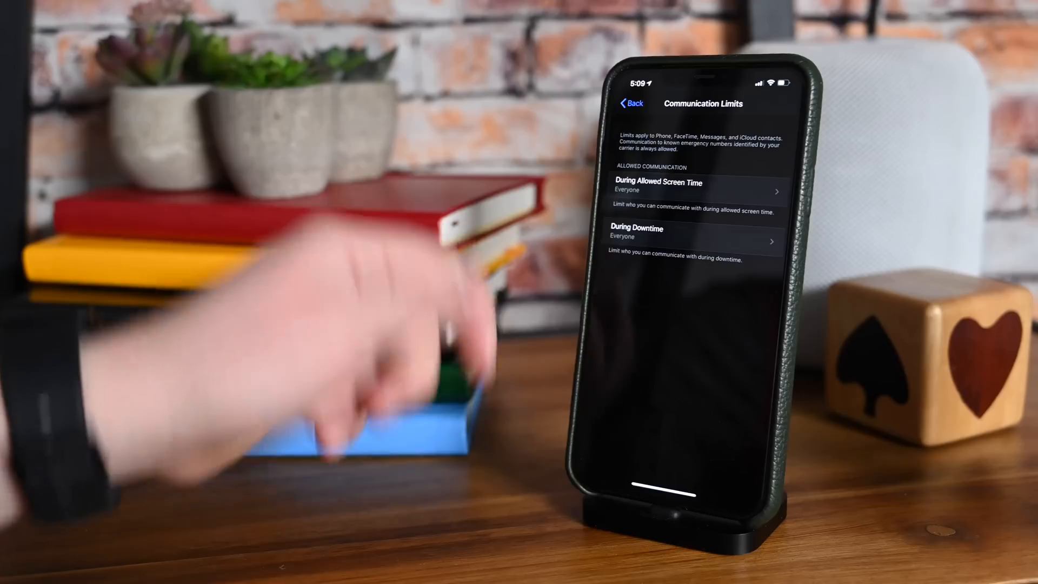
left_click(696, 190)
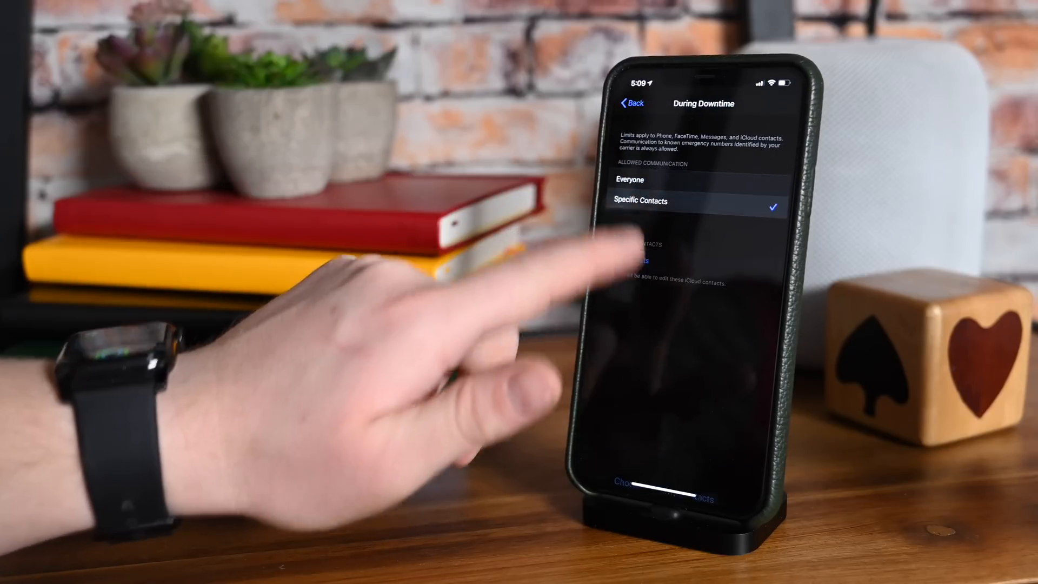
left_click(630, 179)
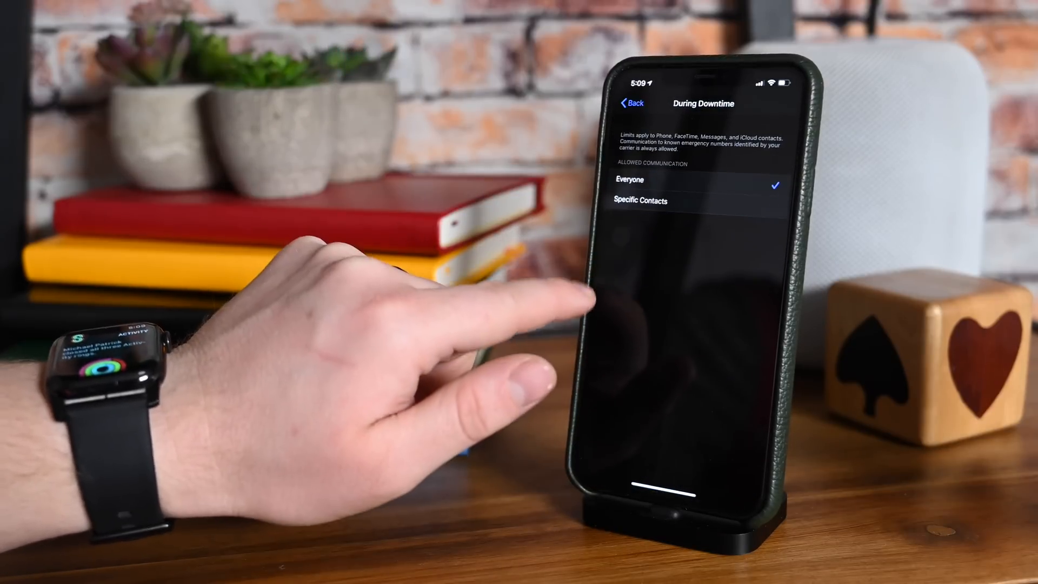
left_click(631, 103)
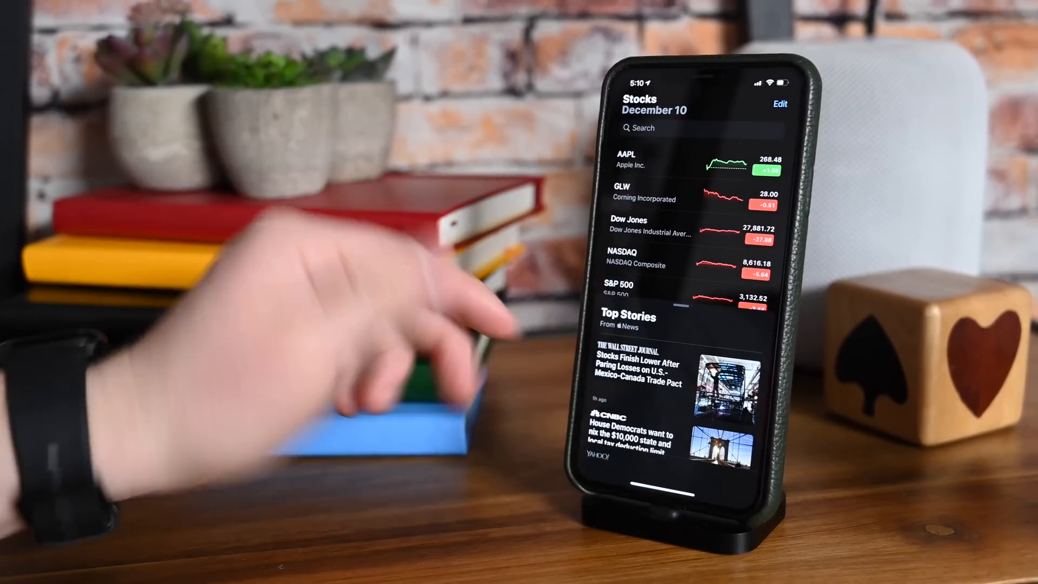
- Scroll Stocks' Top Stories to the NPR student loans article
scroll("up", 3)
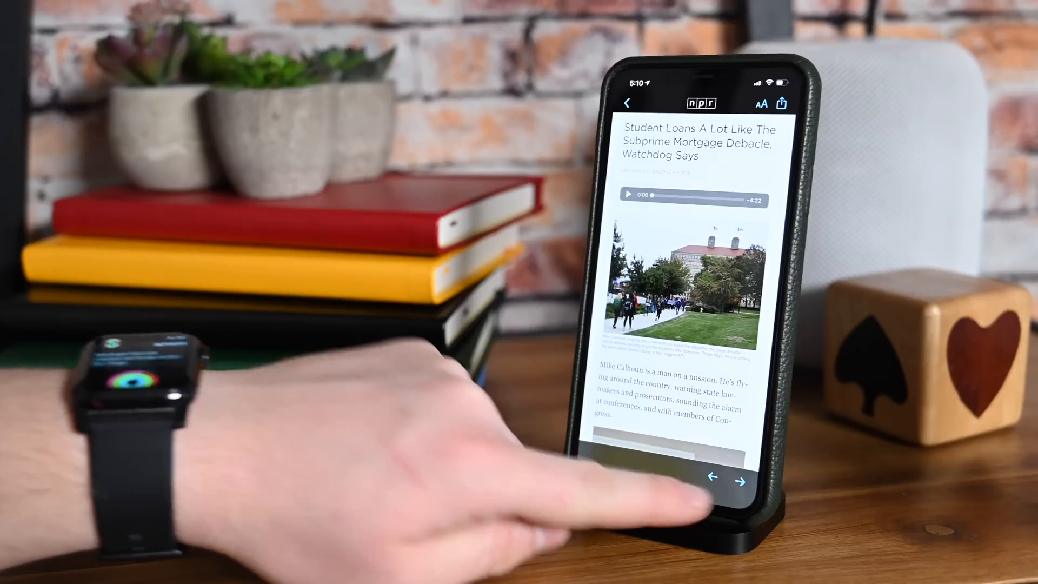
scroll("up", 3)
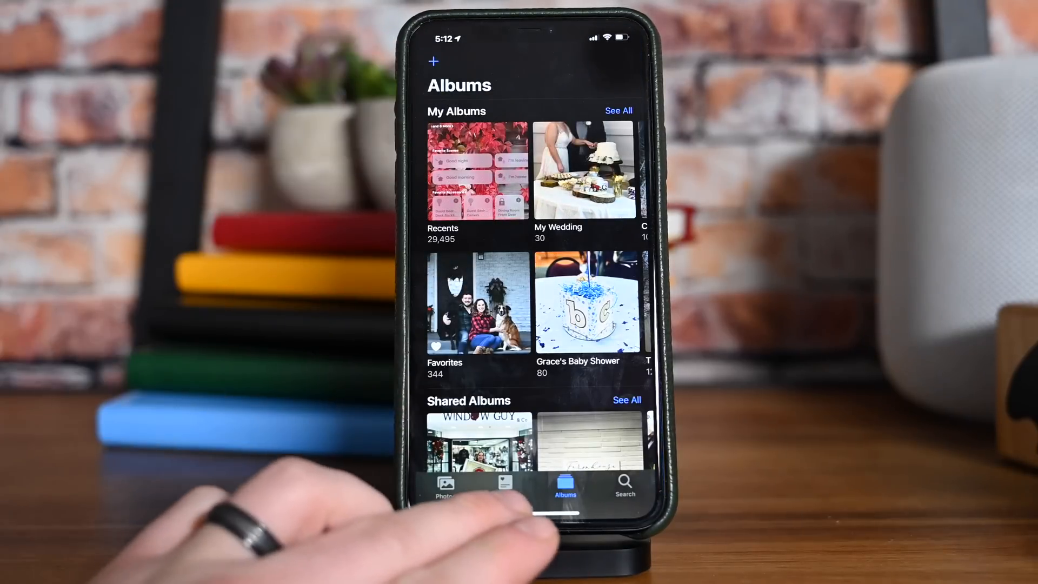
- Open the couch dog video from the Videos album in the editor
scroll("down", 3)
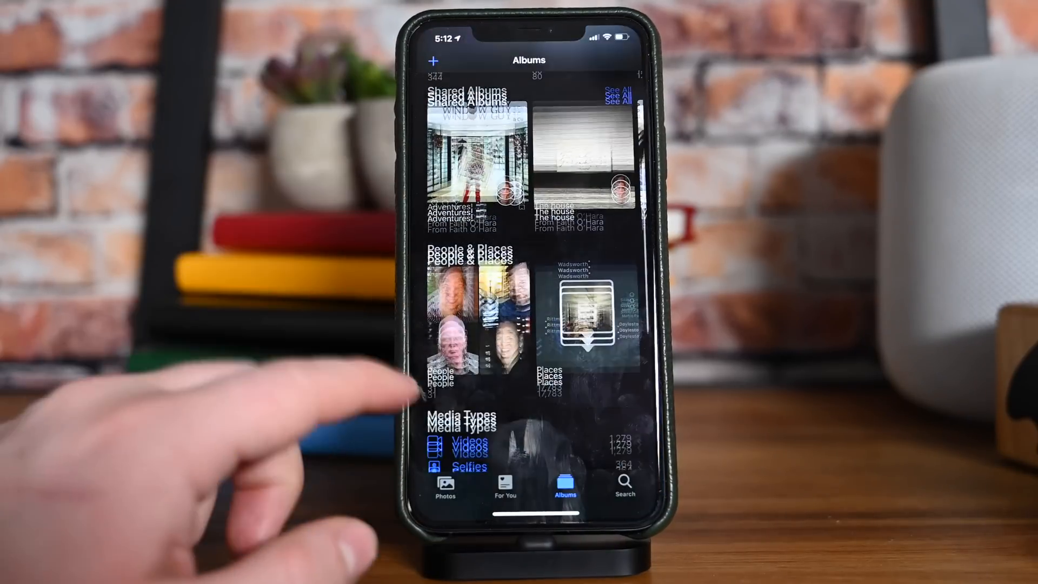
scroll("up", 3)
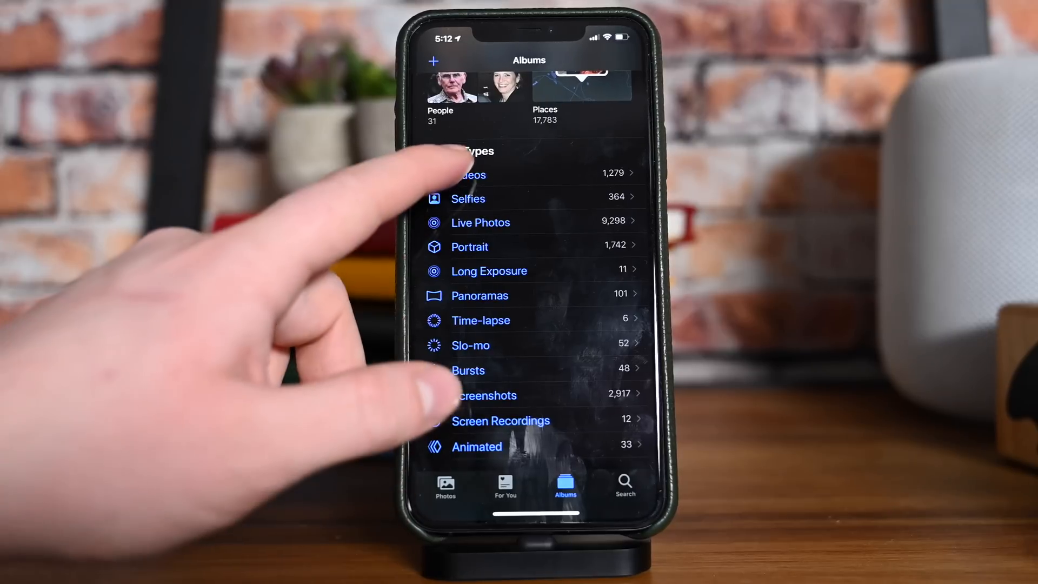
left_click(470, 175)
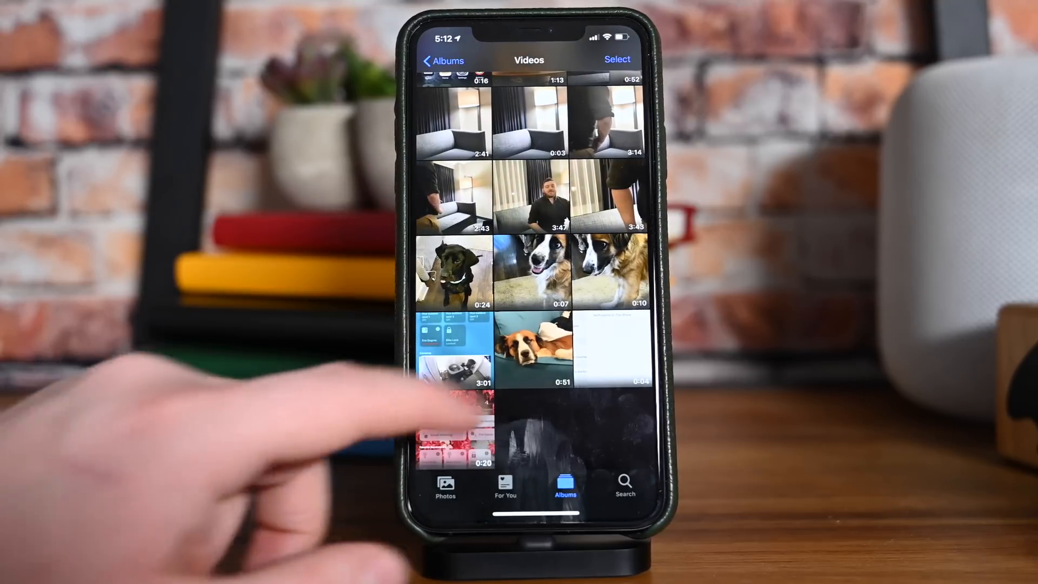
left_click(537, 344)
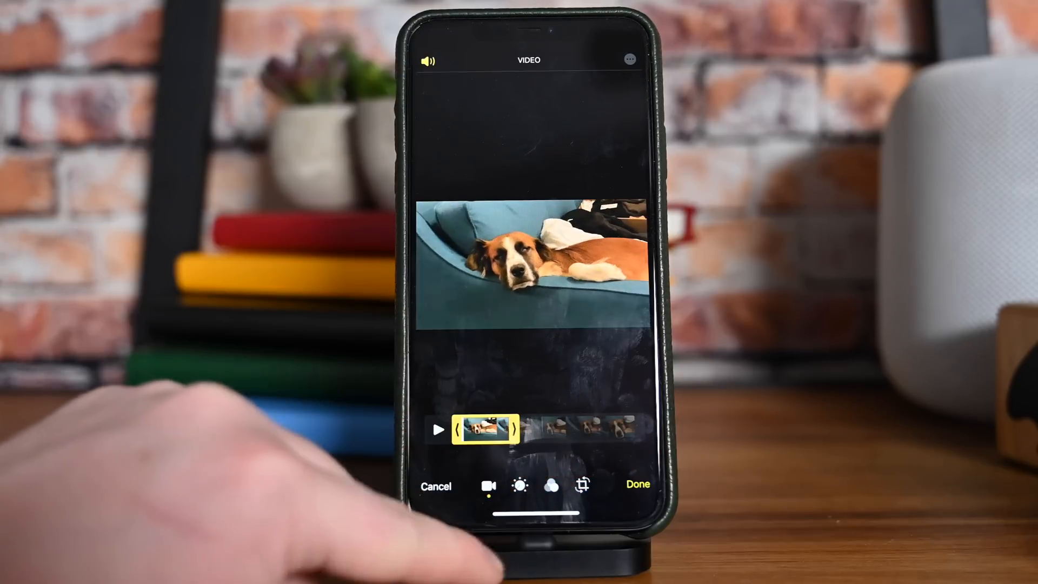
left_click(637, 485)
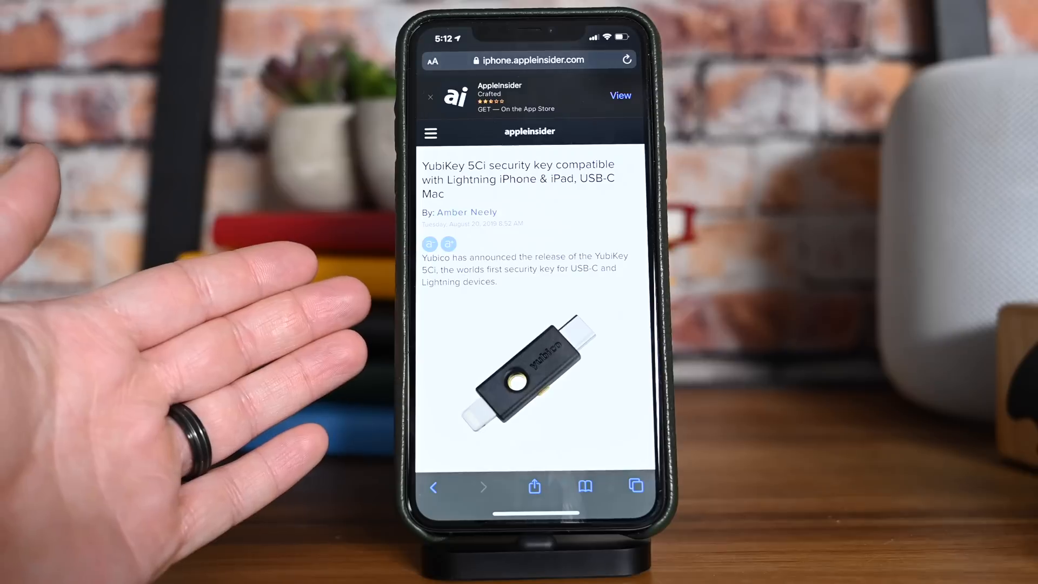
- Scroll down through the AppleInsider YubiKey 5Ci article
scroll("down", 3)
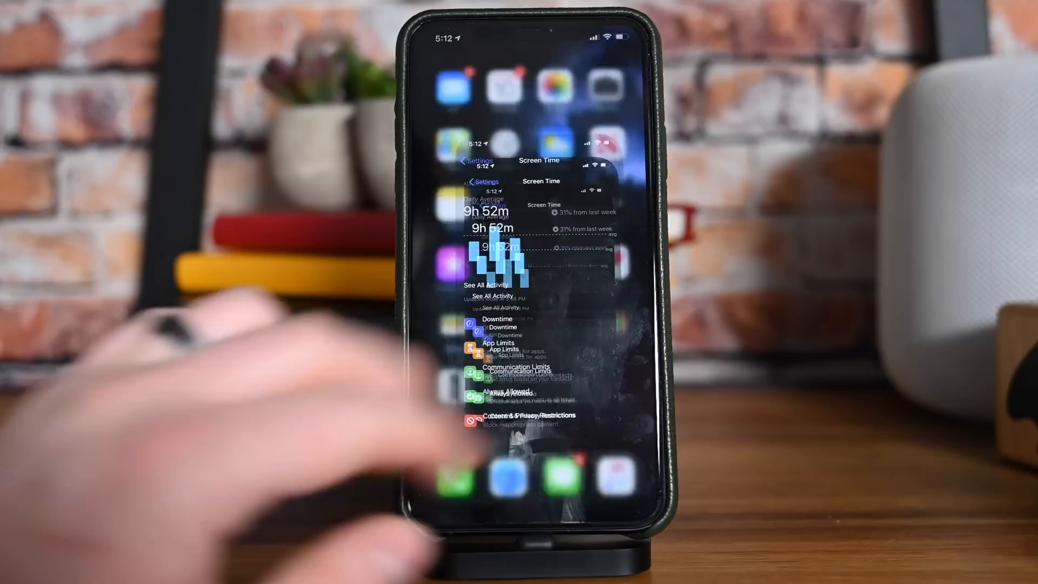
- Exit Screen Time to the Settings list, then go to the home screen
left_click(477, 159)
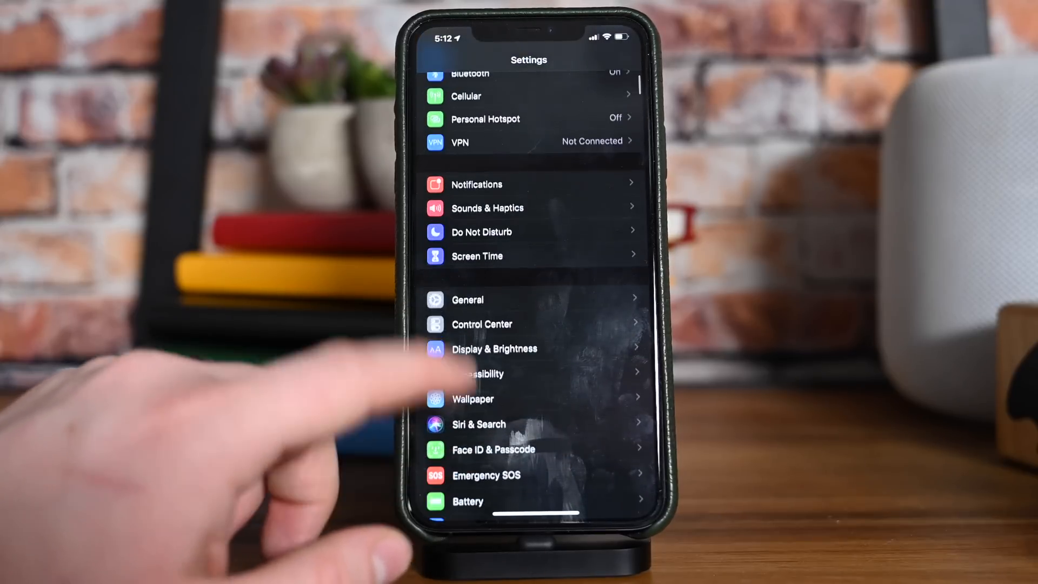
left_click(467, 300)
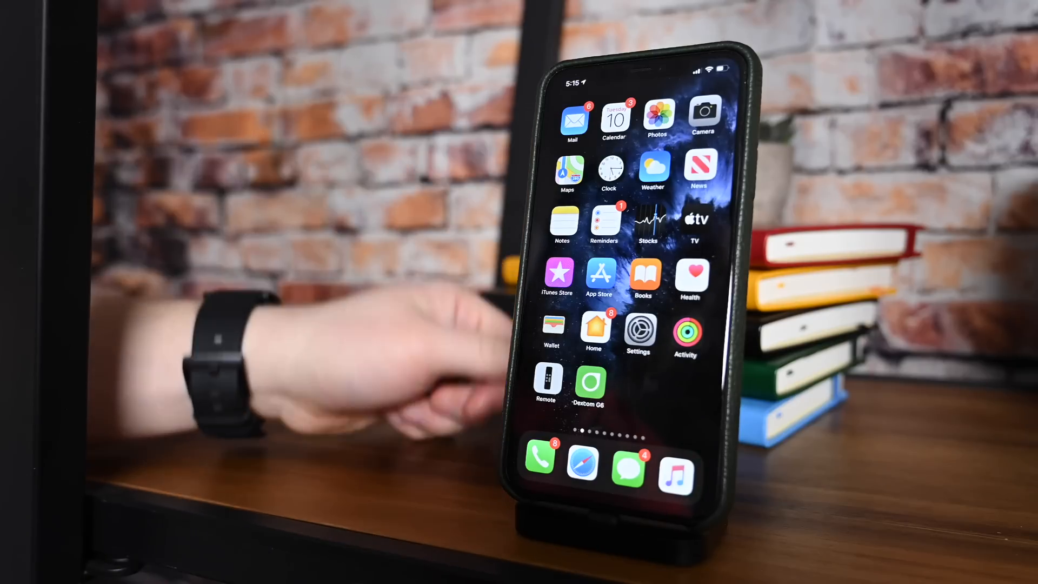
- Browse AssistiveTouch Hot Corners, then show options for Freddie Mercury's The Great Pretender
left_click(639, 331)
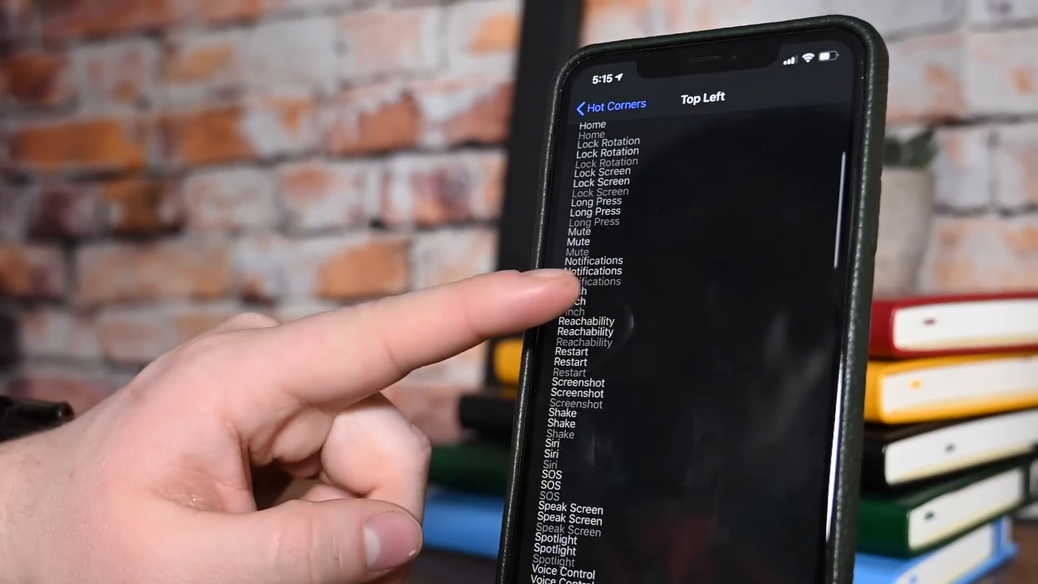
scroll("down", 3)
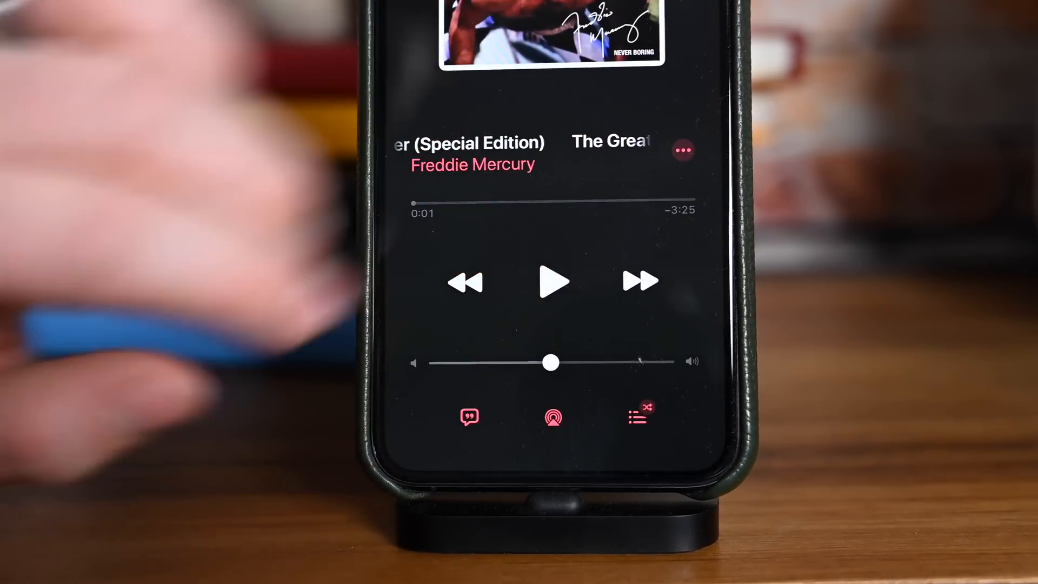
left_click(682, 151)
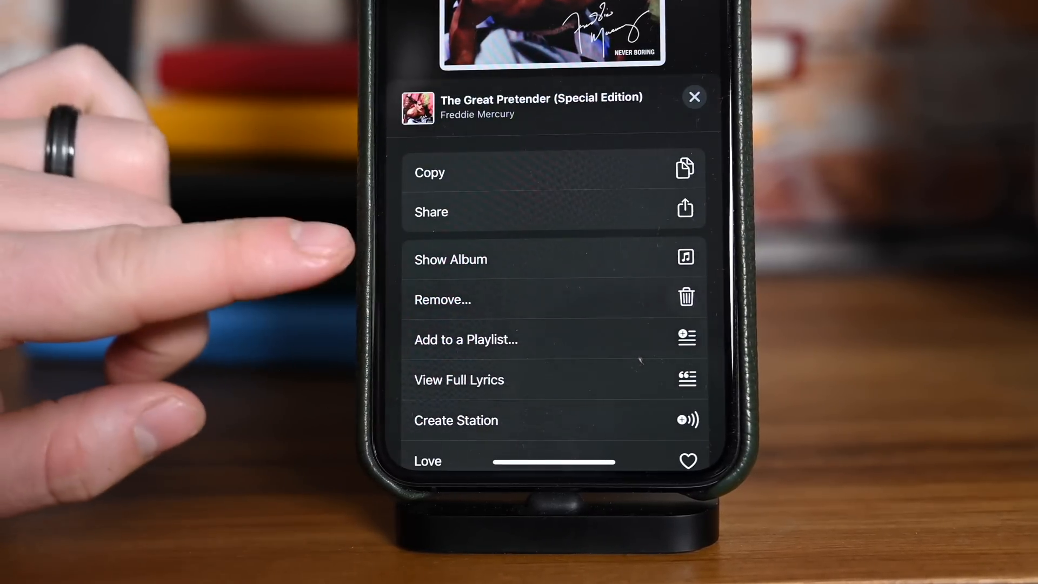